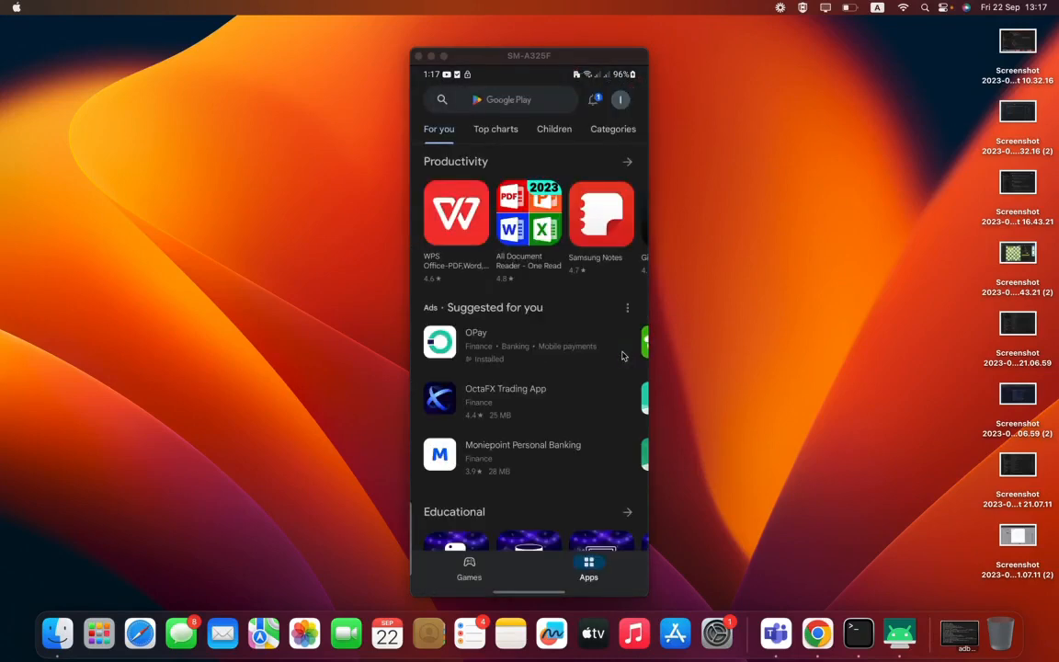
Step: Search Google Play for 'outlook' and launch the installed Microsoft Outlook app
type("outlook")
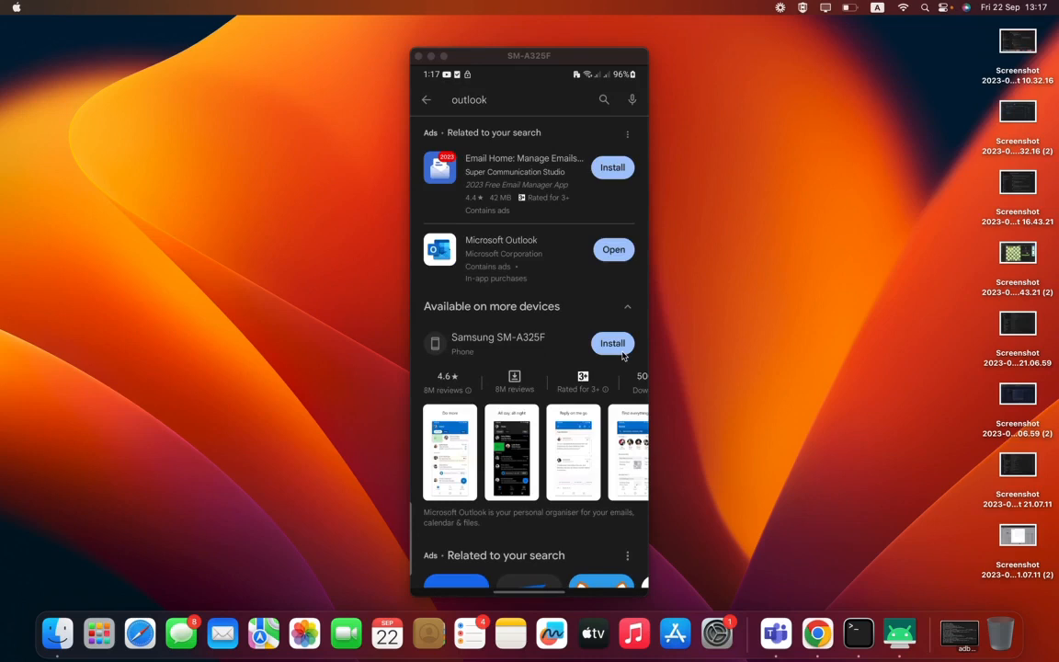
left_click(501, 249)
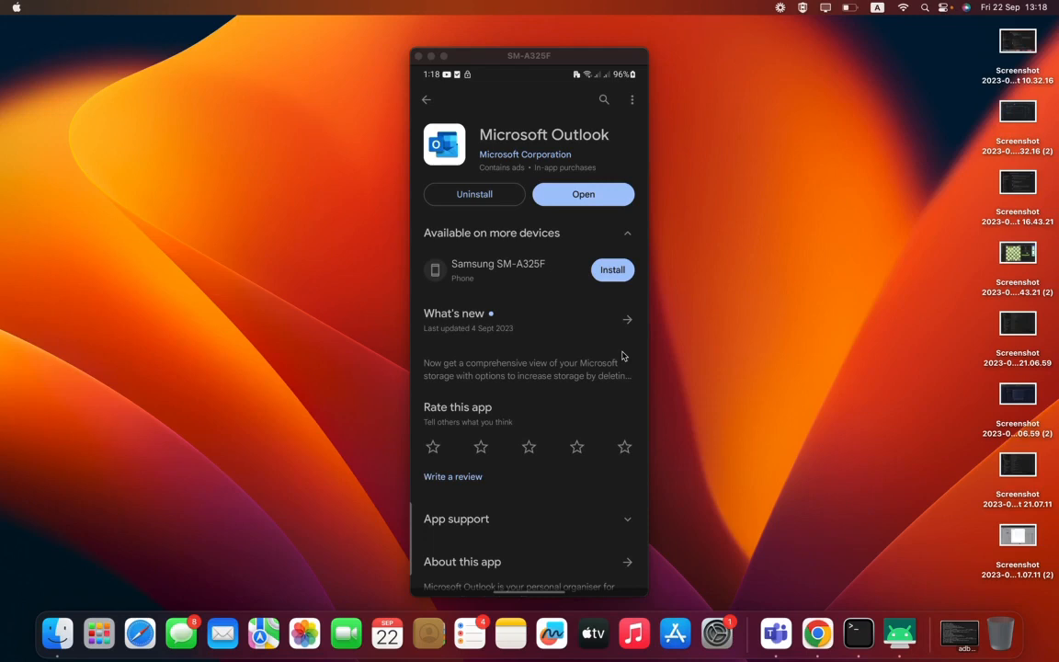
left_click(583, 194)
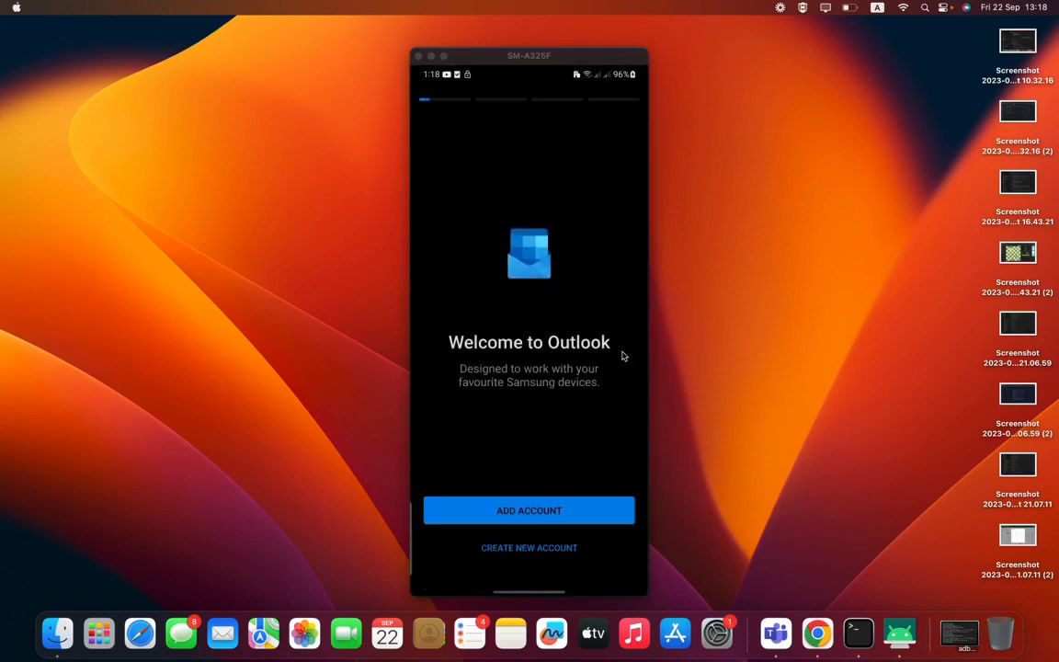
left_click(529, 510)
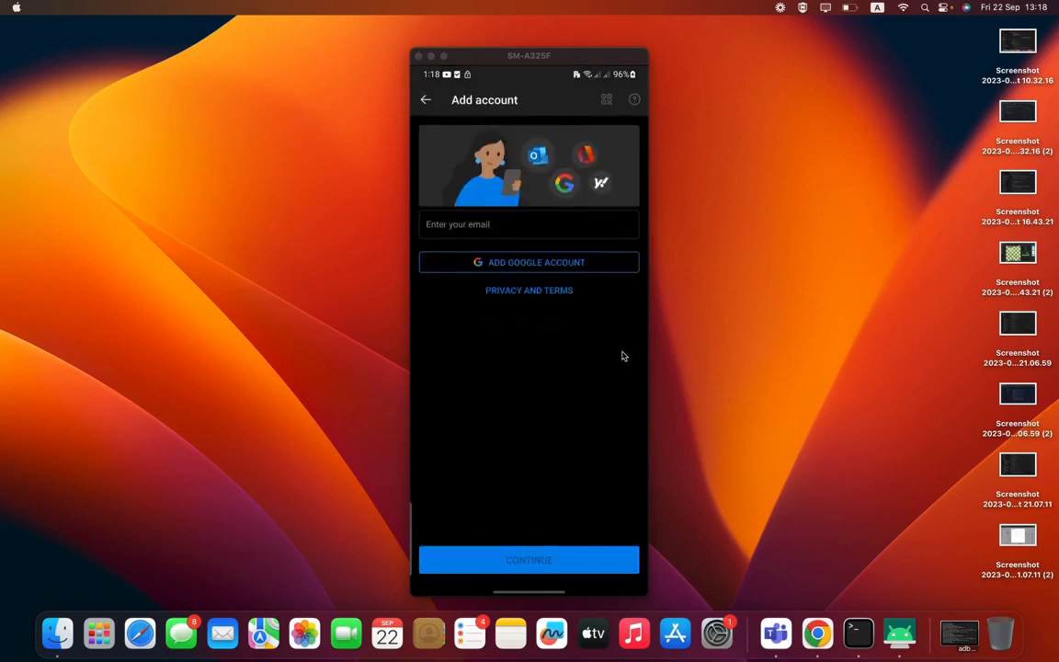
left_click(528, 223)
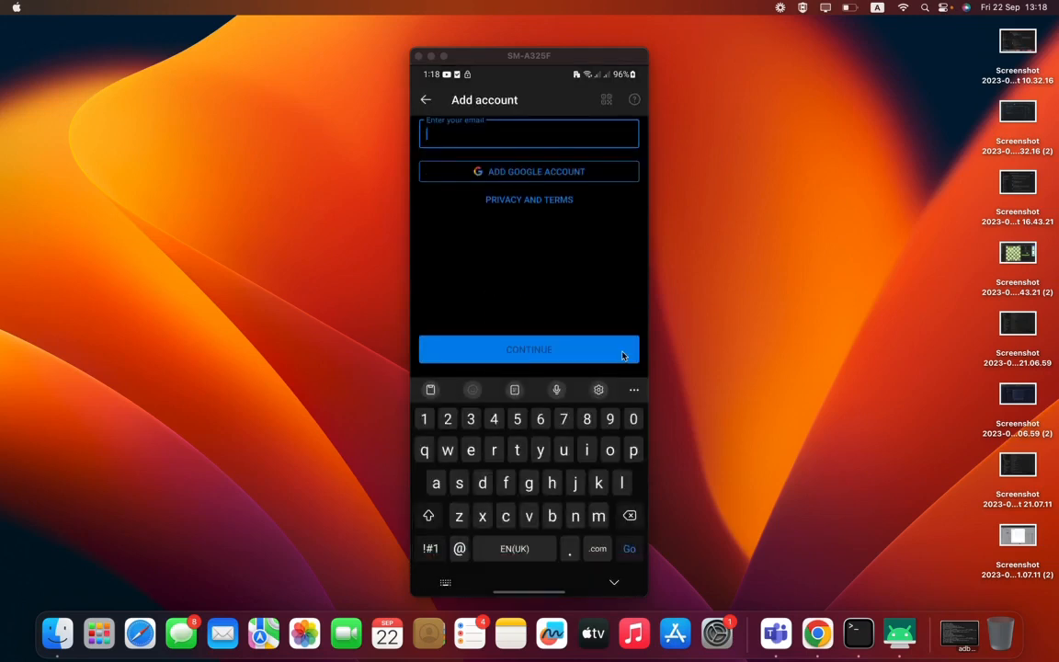
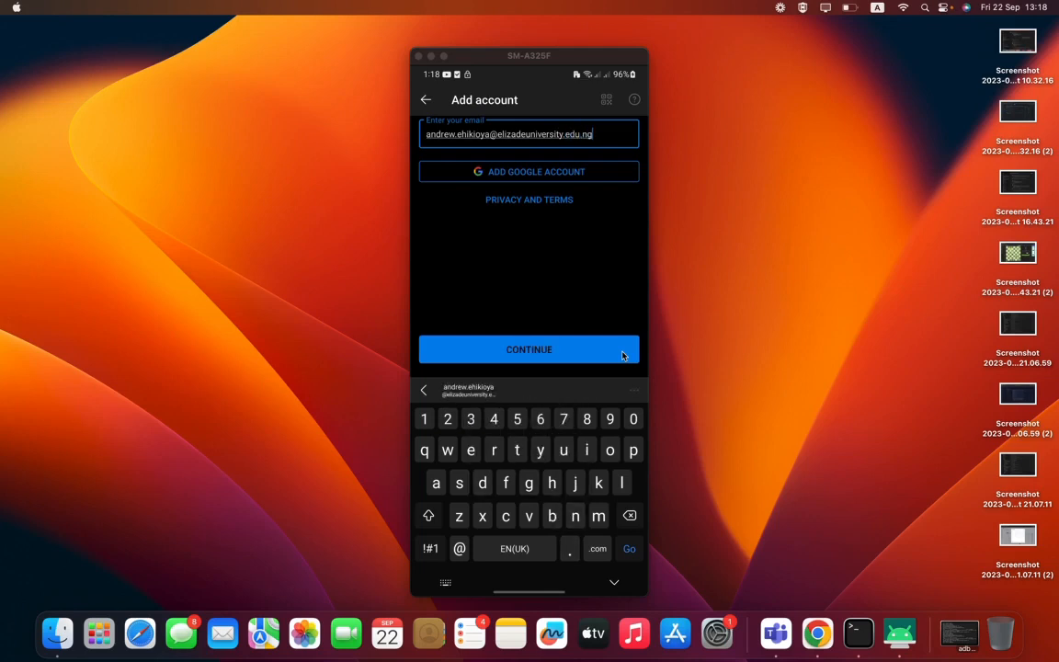
left_click(528, 350)
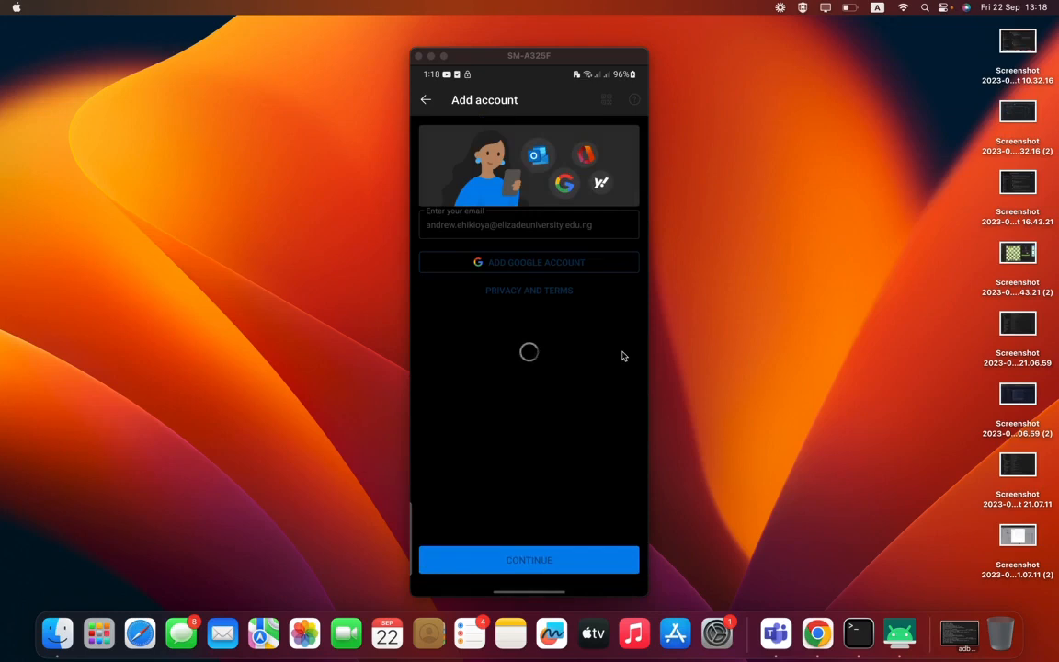
Step: Sign the phone's Google account out with sync turned off, then dismiss the login error
left_click(528, 560)
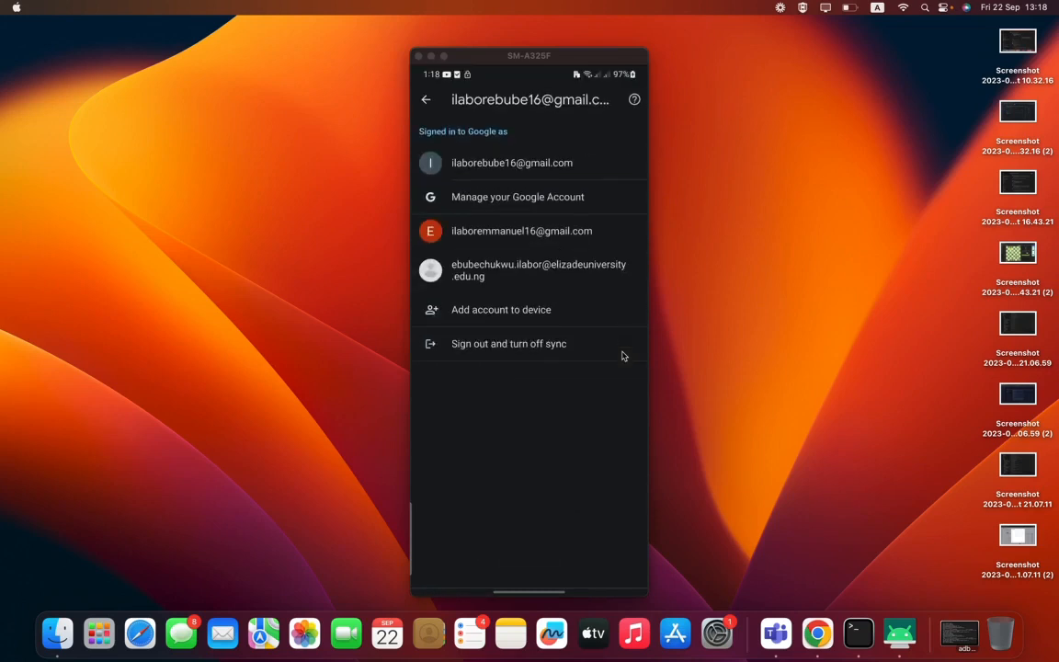
left_click(508, 343)
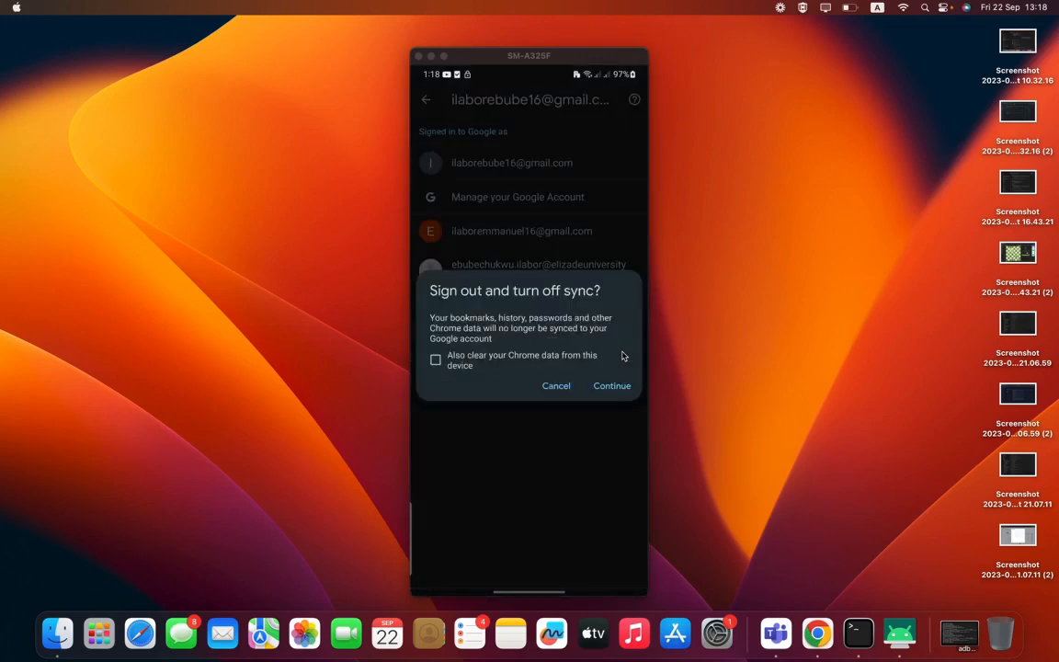
left_click(611, 385)
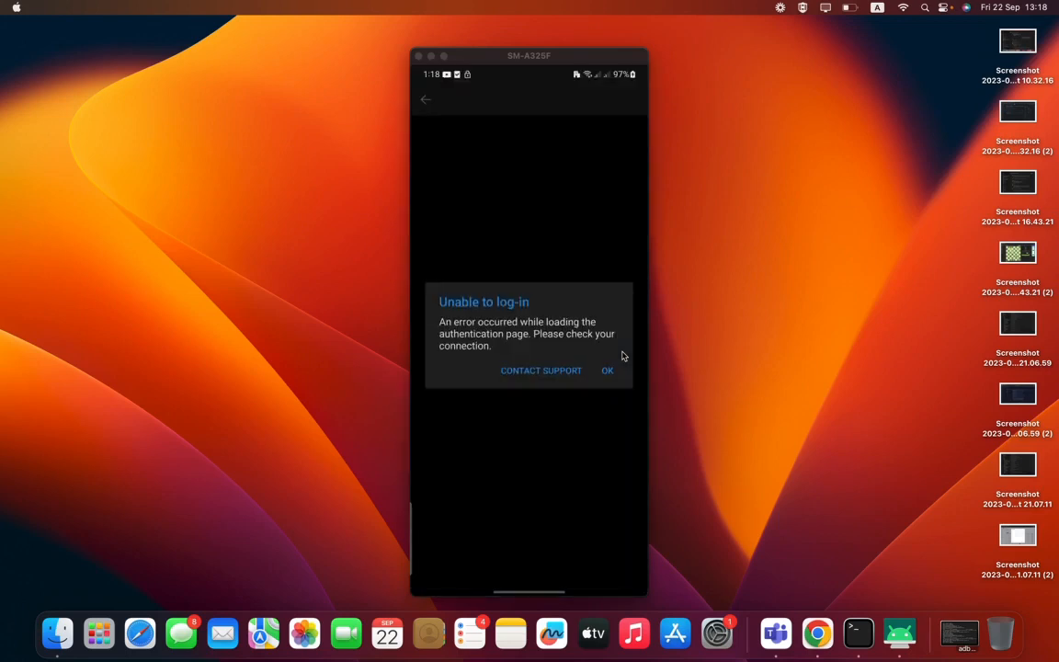
left_click(607, 370)
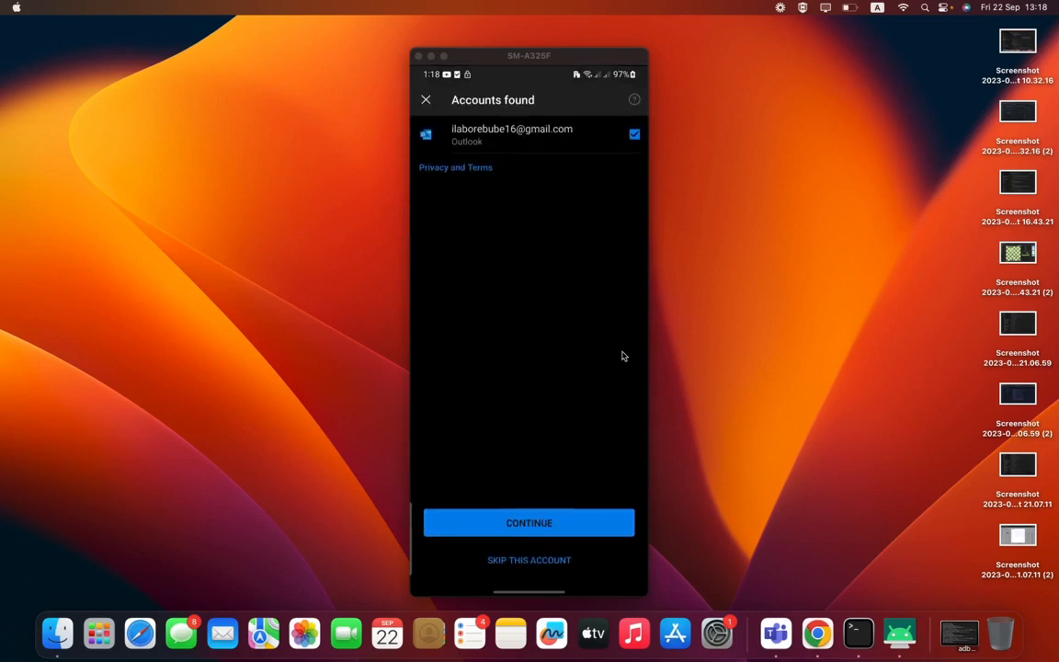
Step: Skip the detected Gmail account and resubmit the university email address (andre…)
left_click(528, 522)
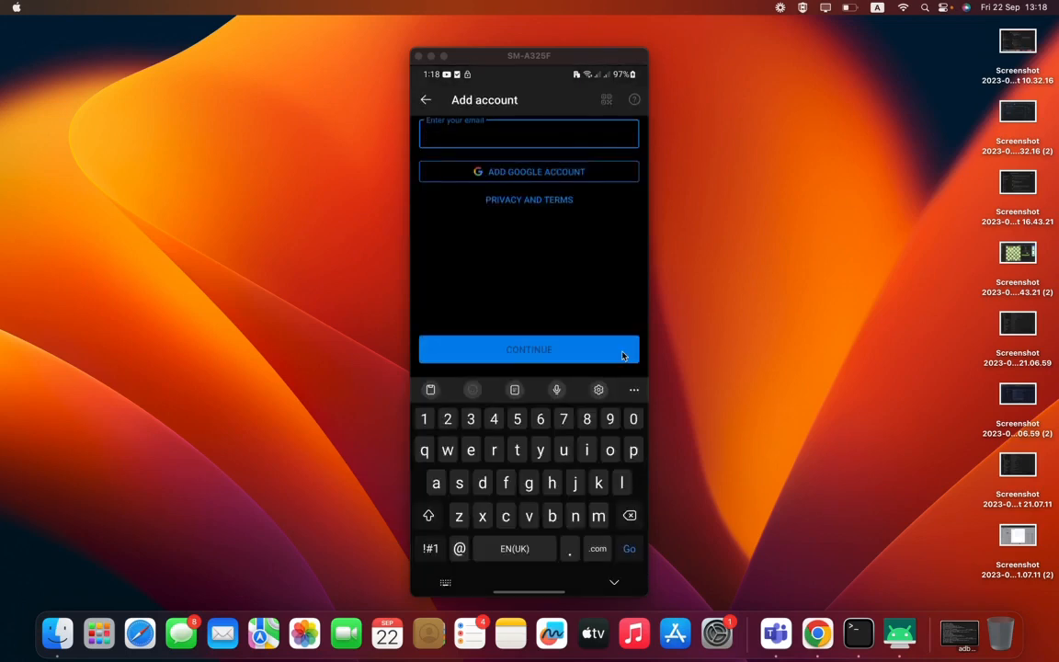
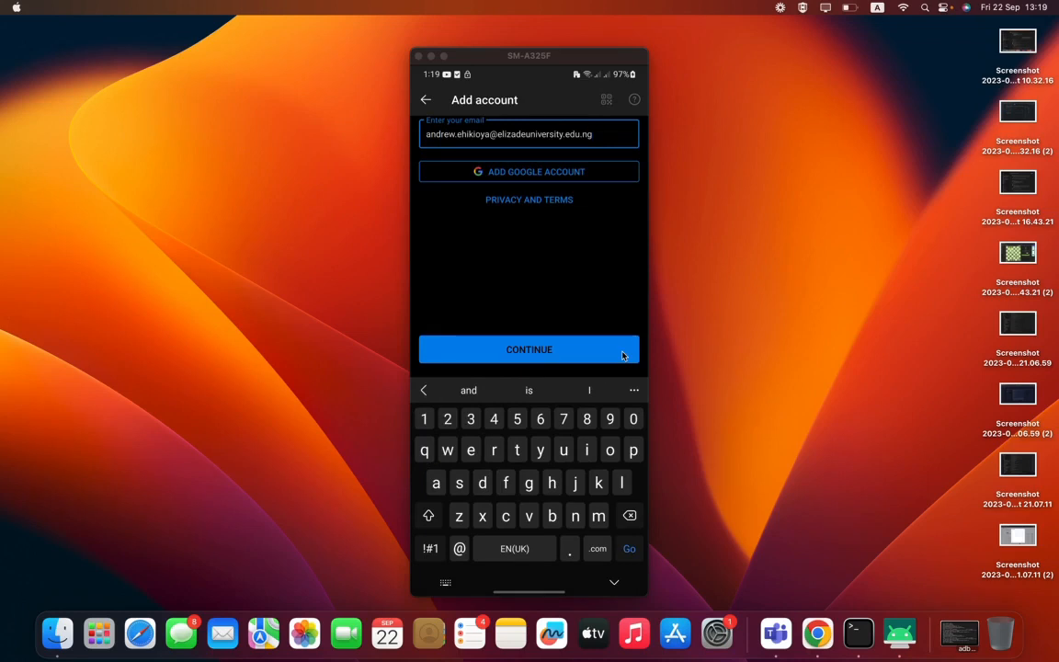
left_click(529, 349)
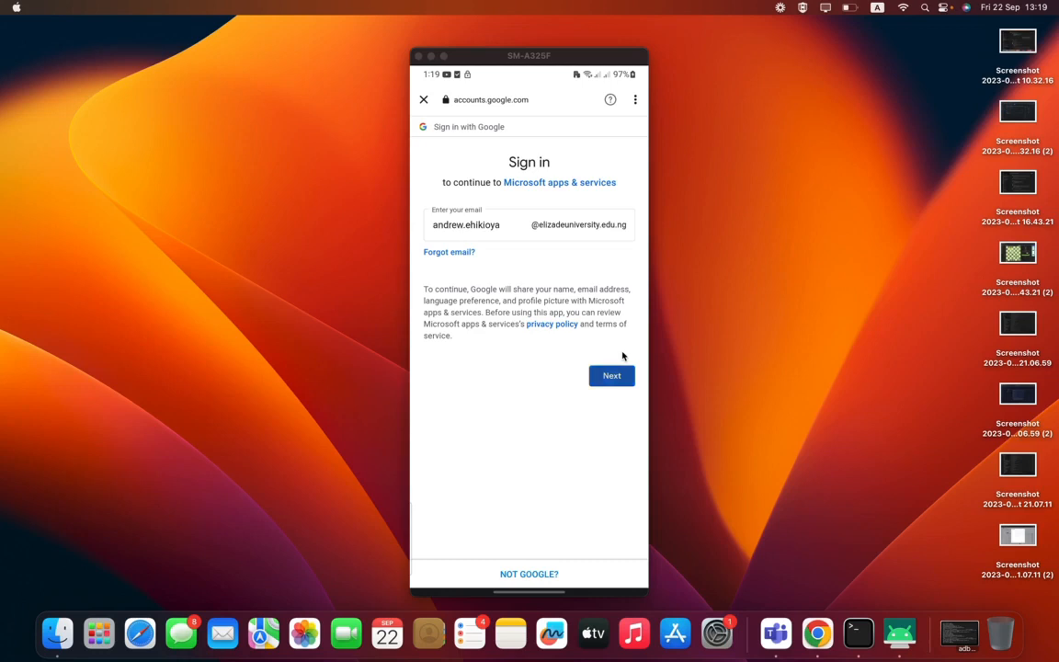
Step: Enter the university account password in Google sign-in and allow Microsoft apps access
left_click(611, 375)
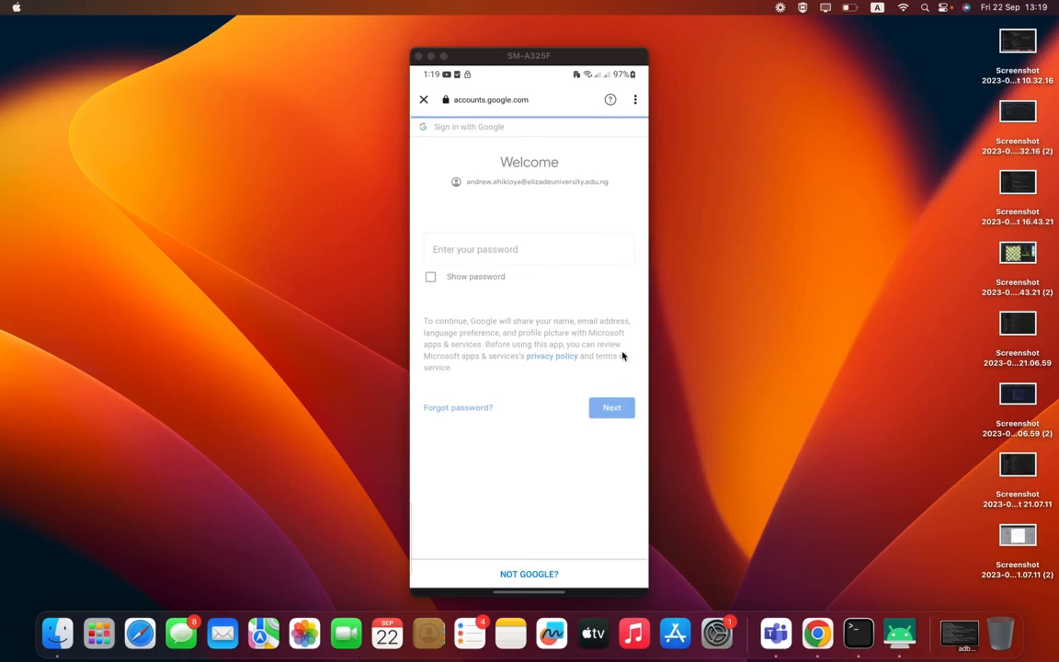
left_click(528, 249)
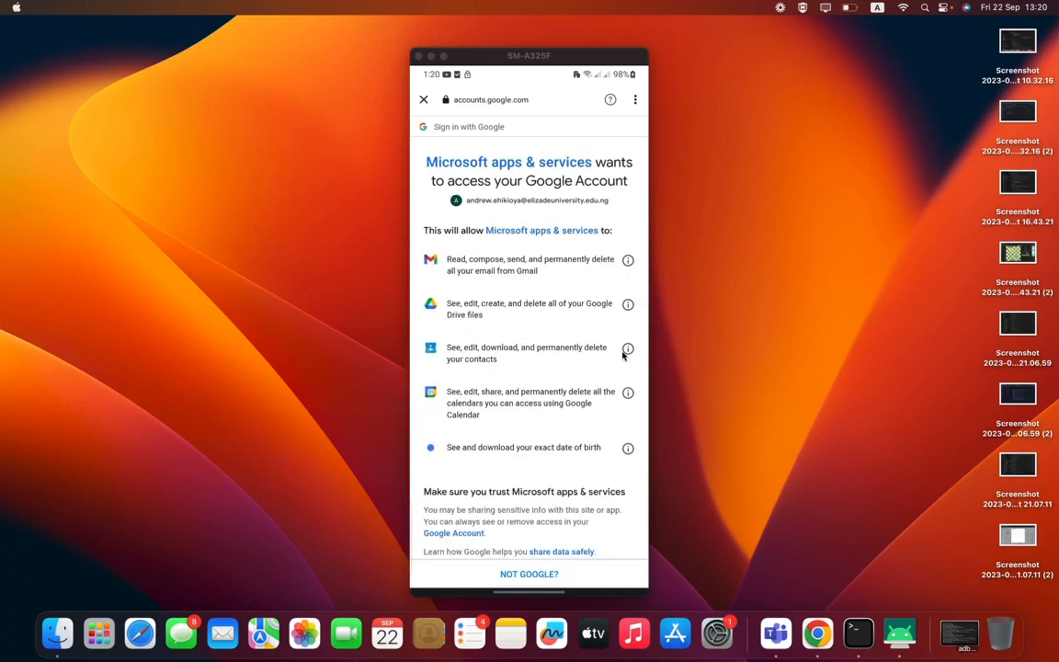
scroll("down", 3)
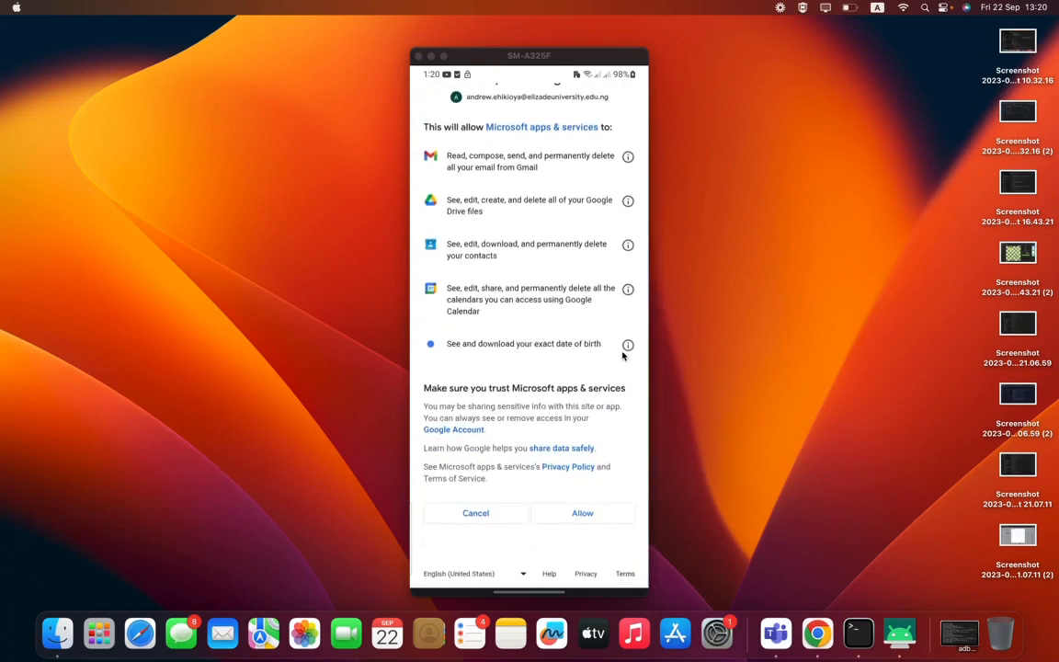
left_click(582, 513)
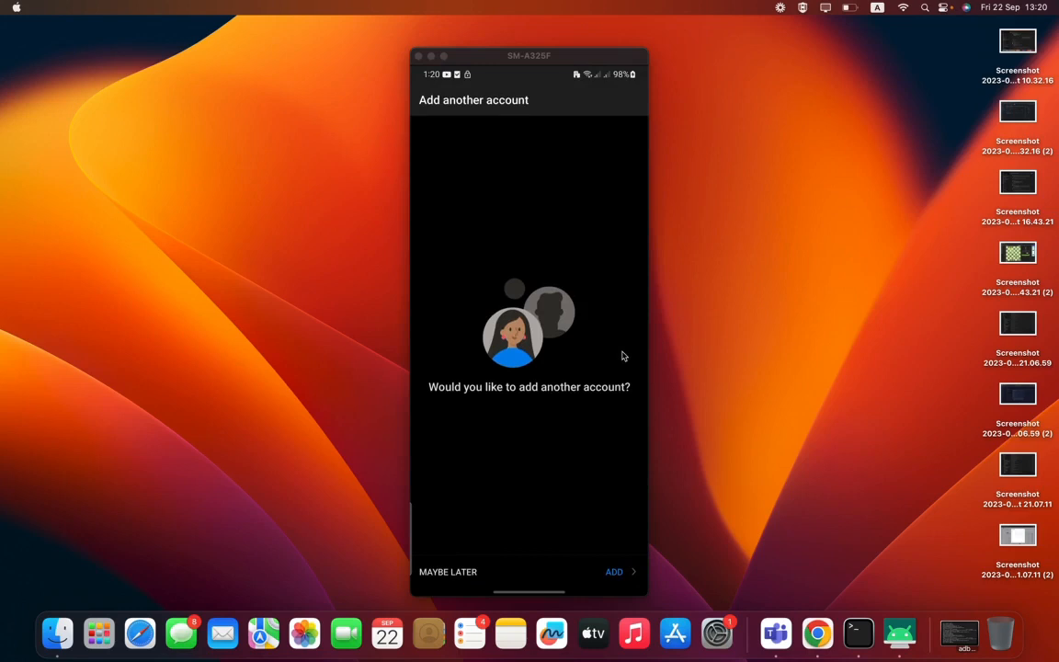
Step: Choose Maybe Later for another account and allow Outlook new-email notifications
left_click(448, 571)
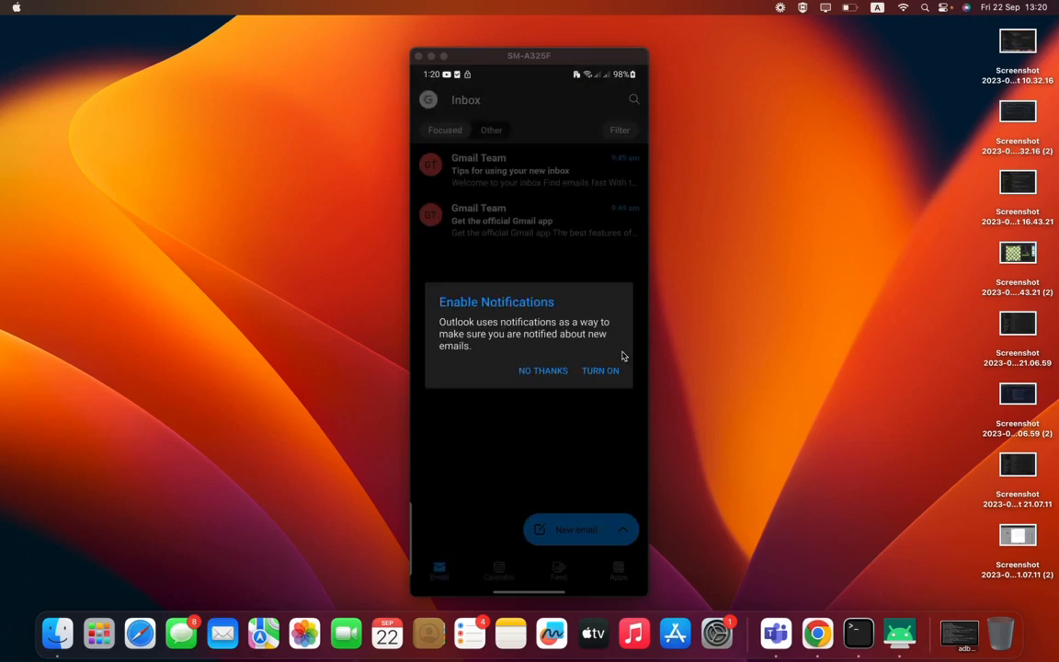
left_click(600, 370)
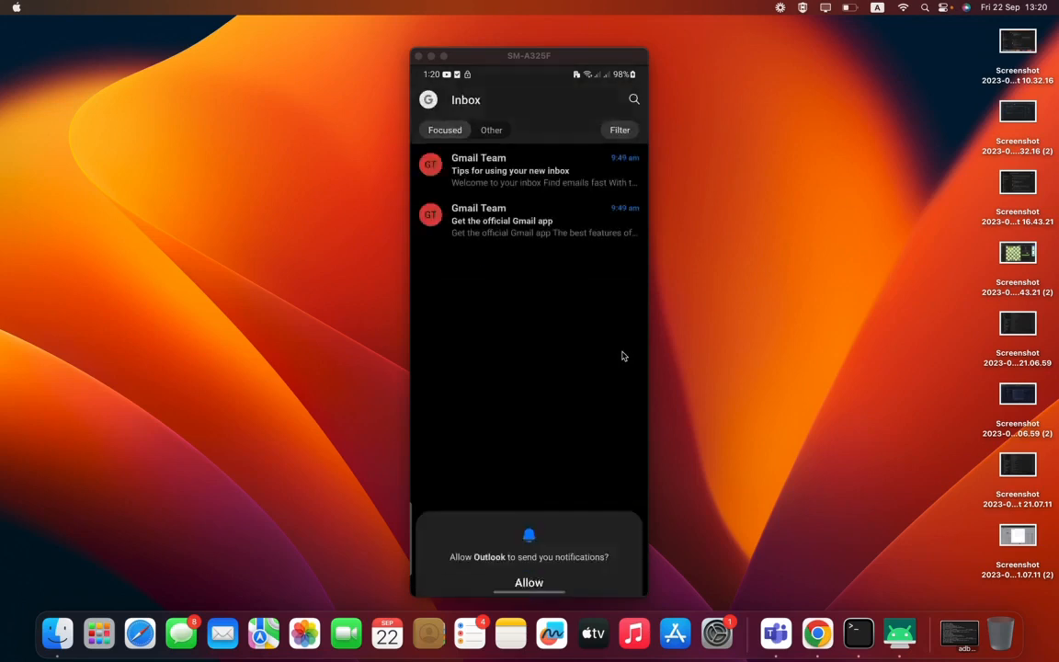
left_click(528, 582)
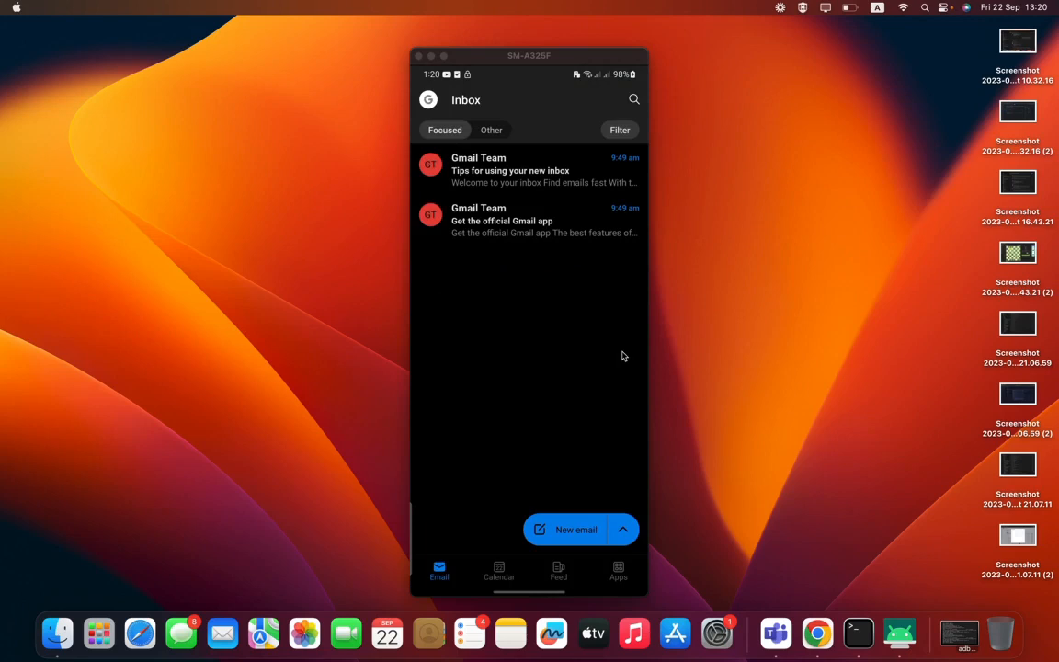